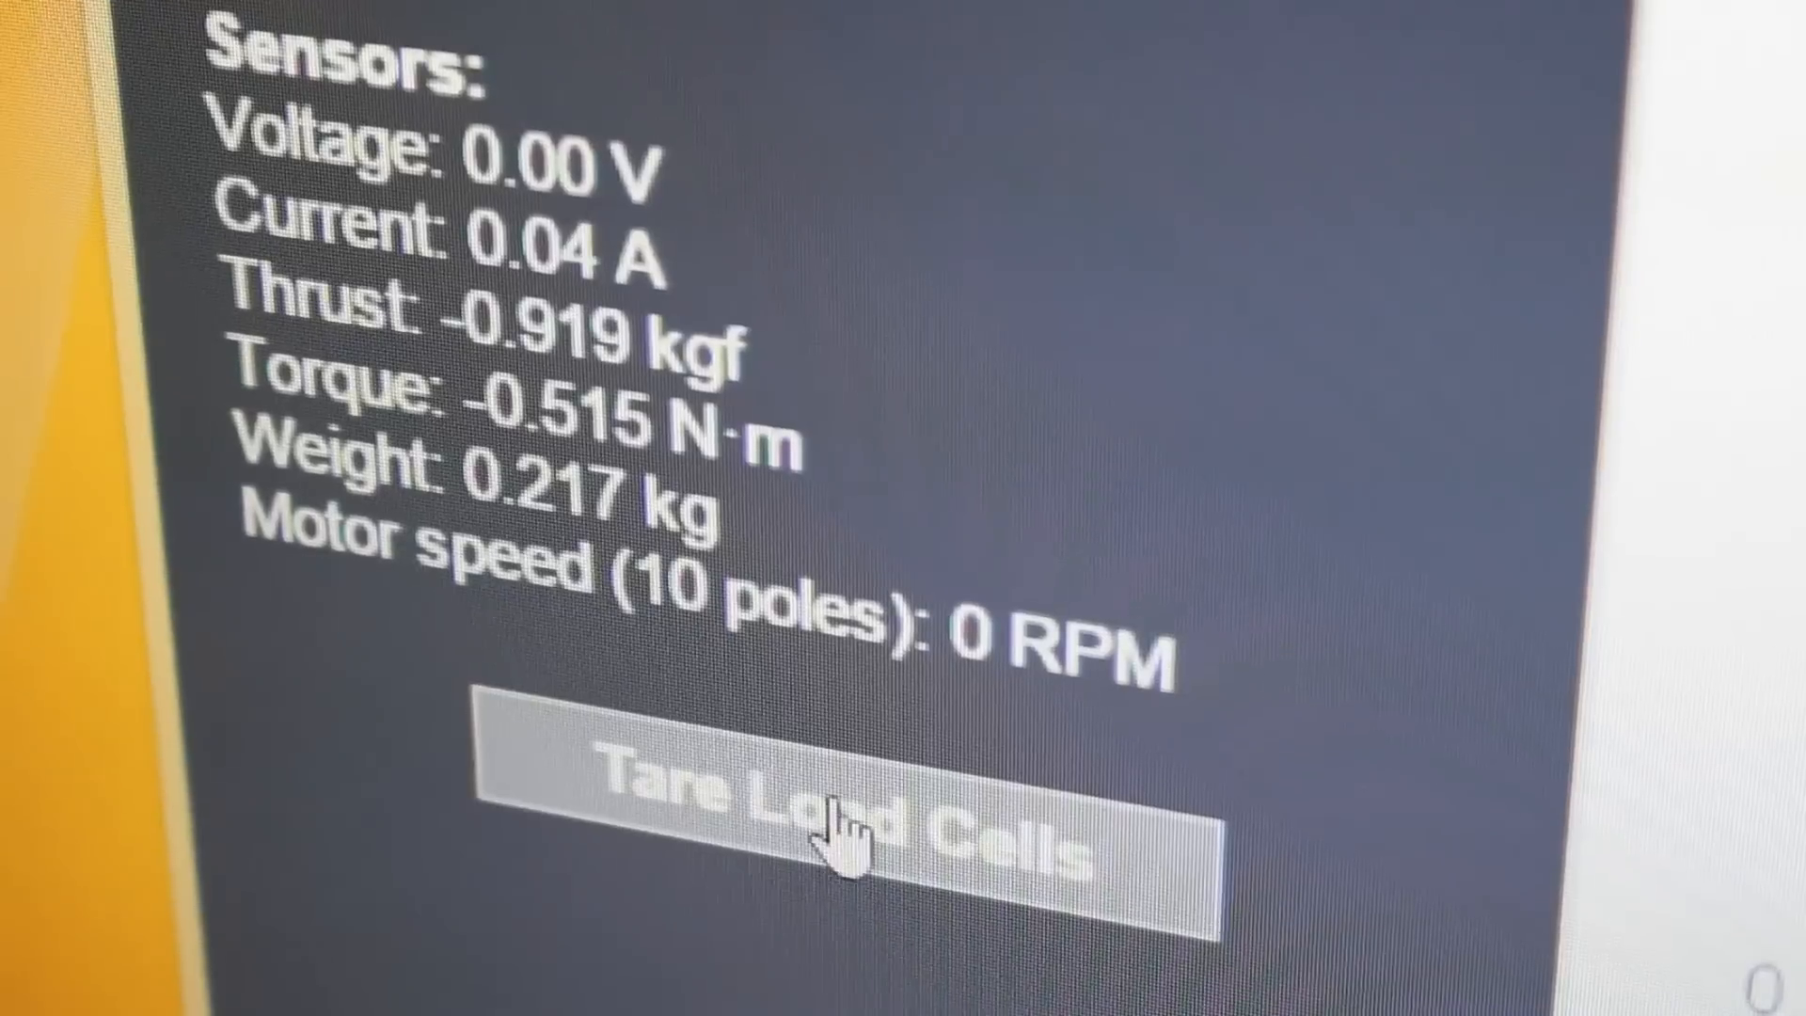
Step: Tare the load cells so thrust and torque read near zero
left_click(846, 820)
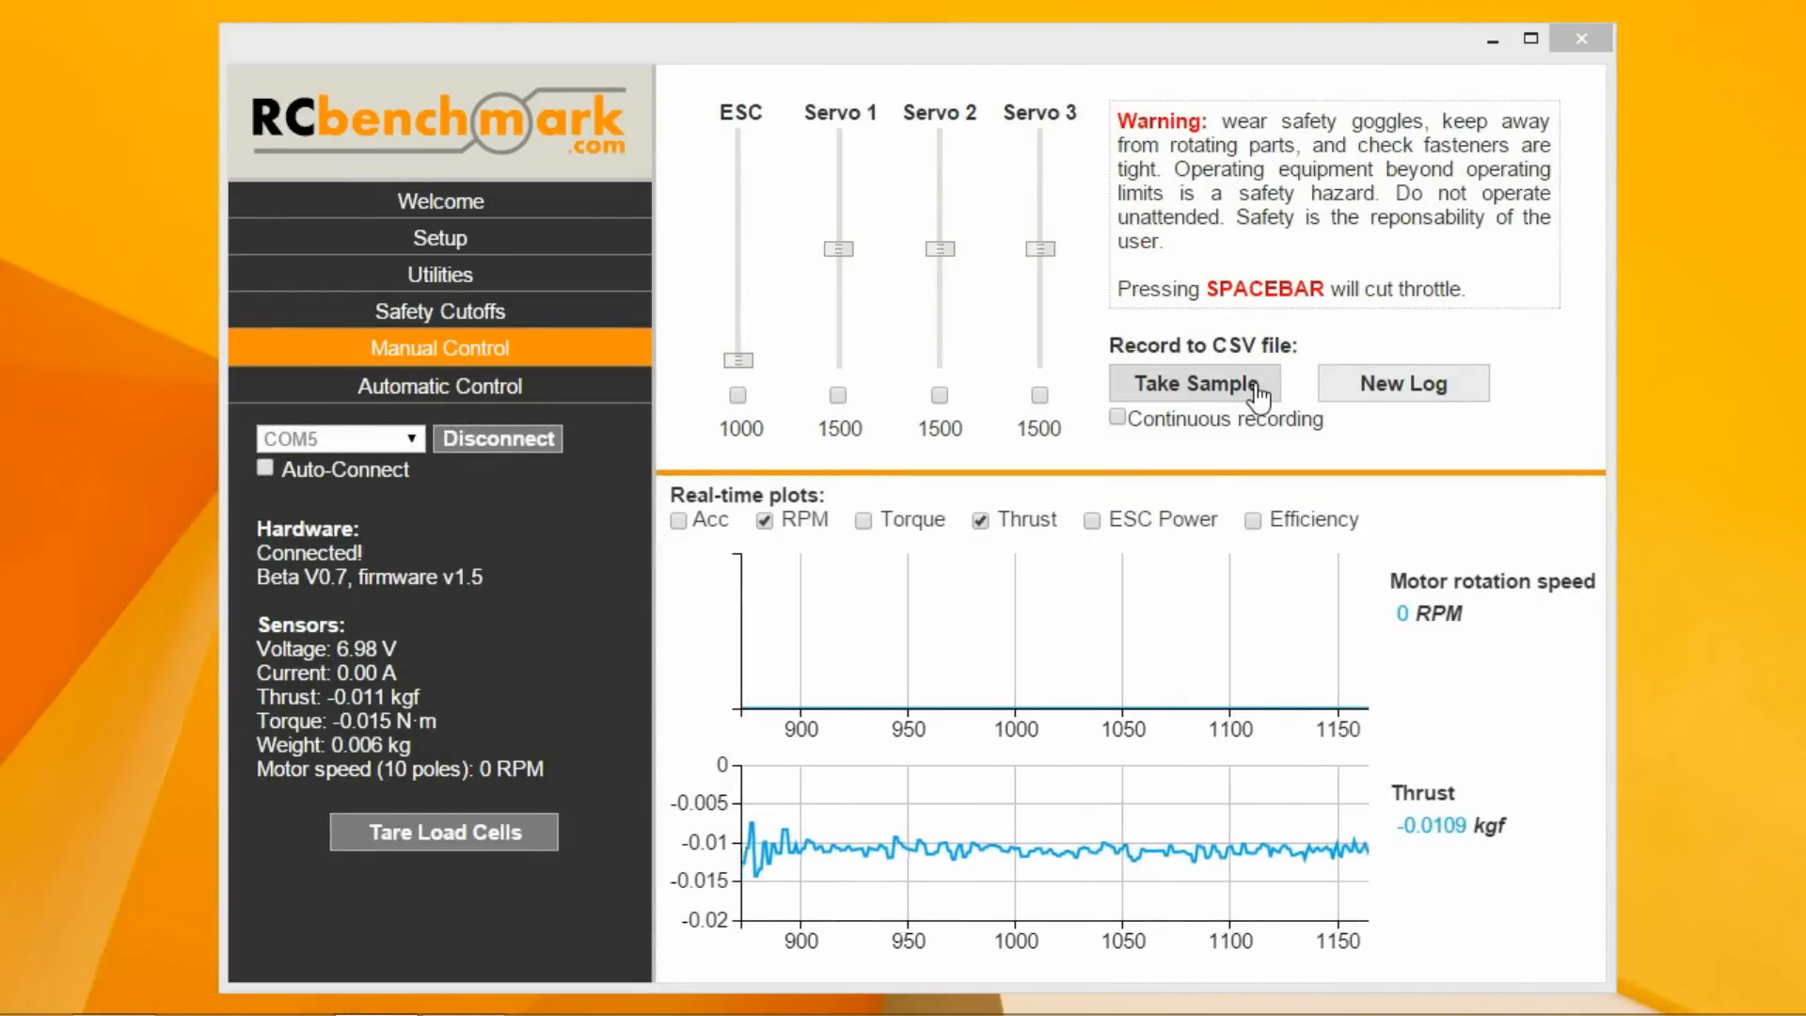
Step: Log samples at idle and about 1167 throttle, raise throttle higher, then open the log CSV
left_click(1183, 383)
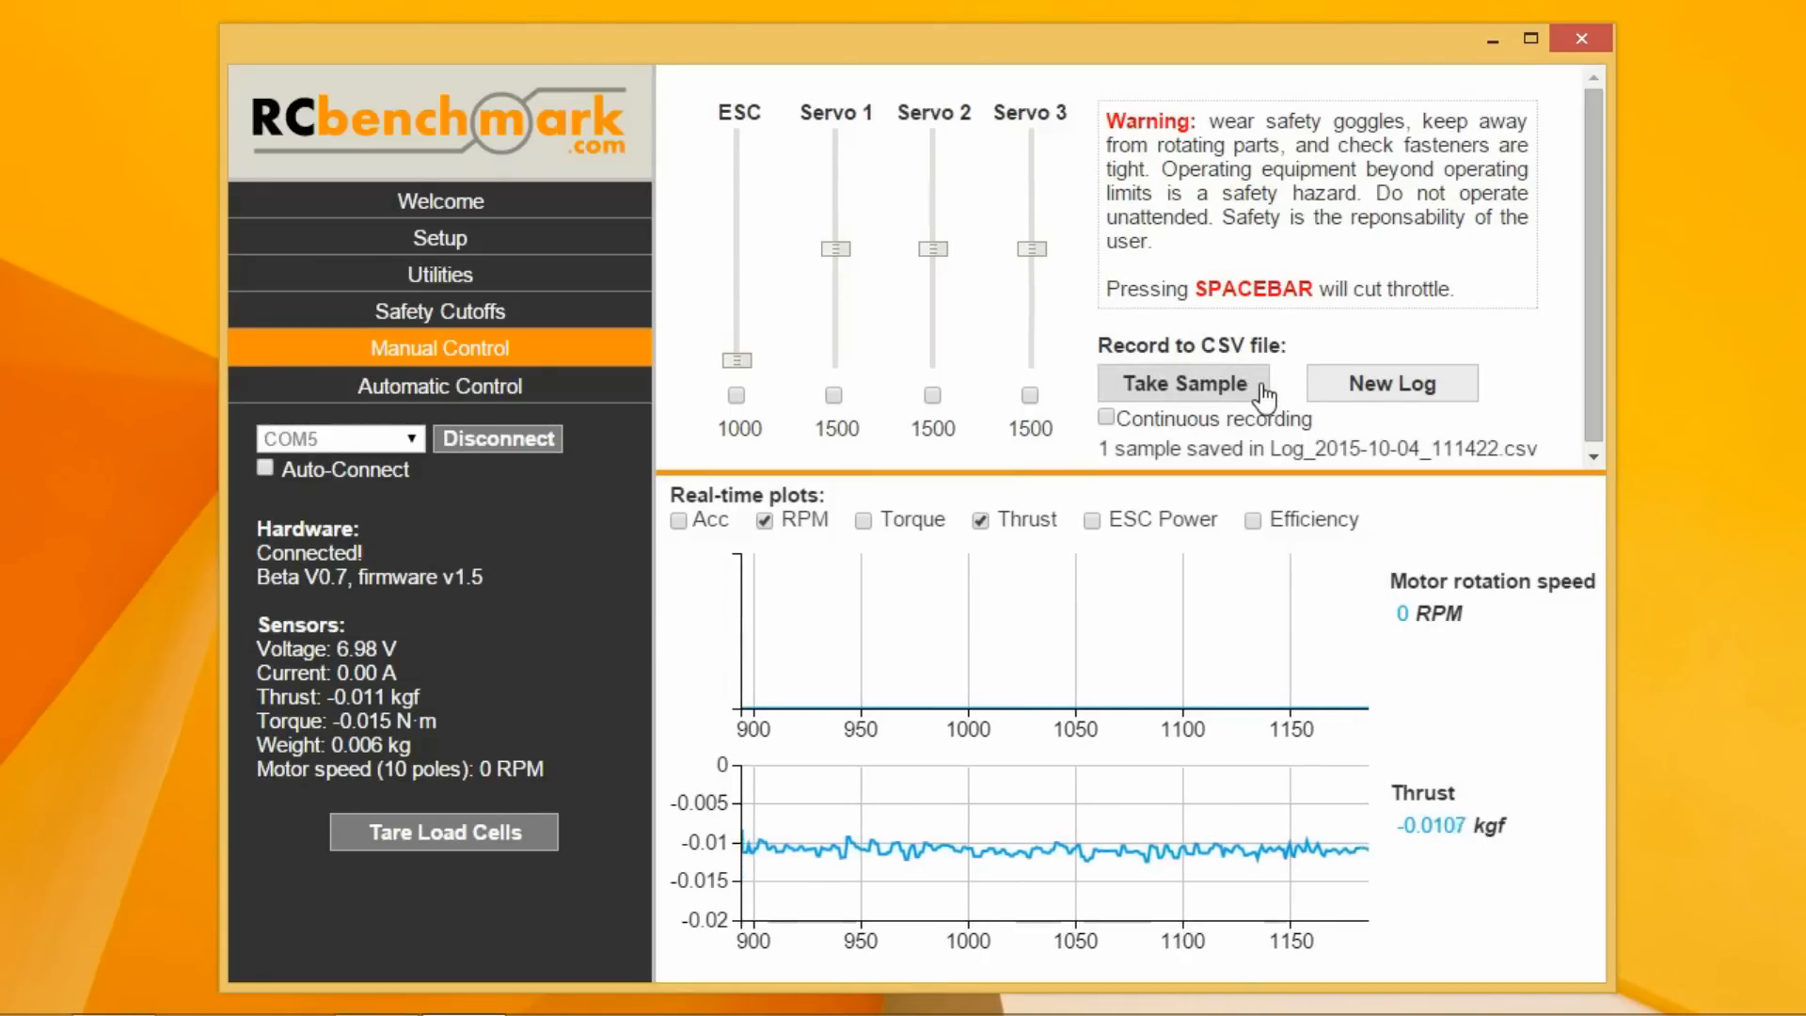
left_click_drag(735, 358, 736, 323)
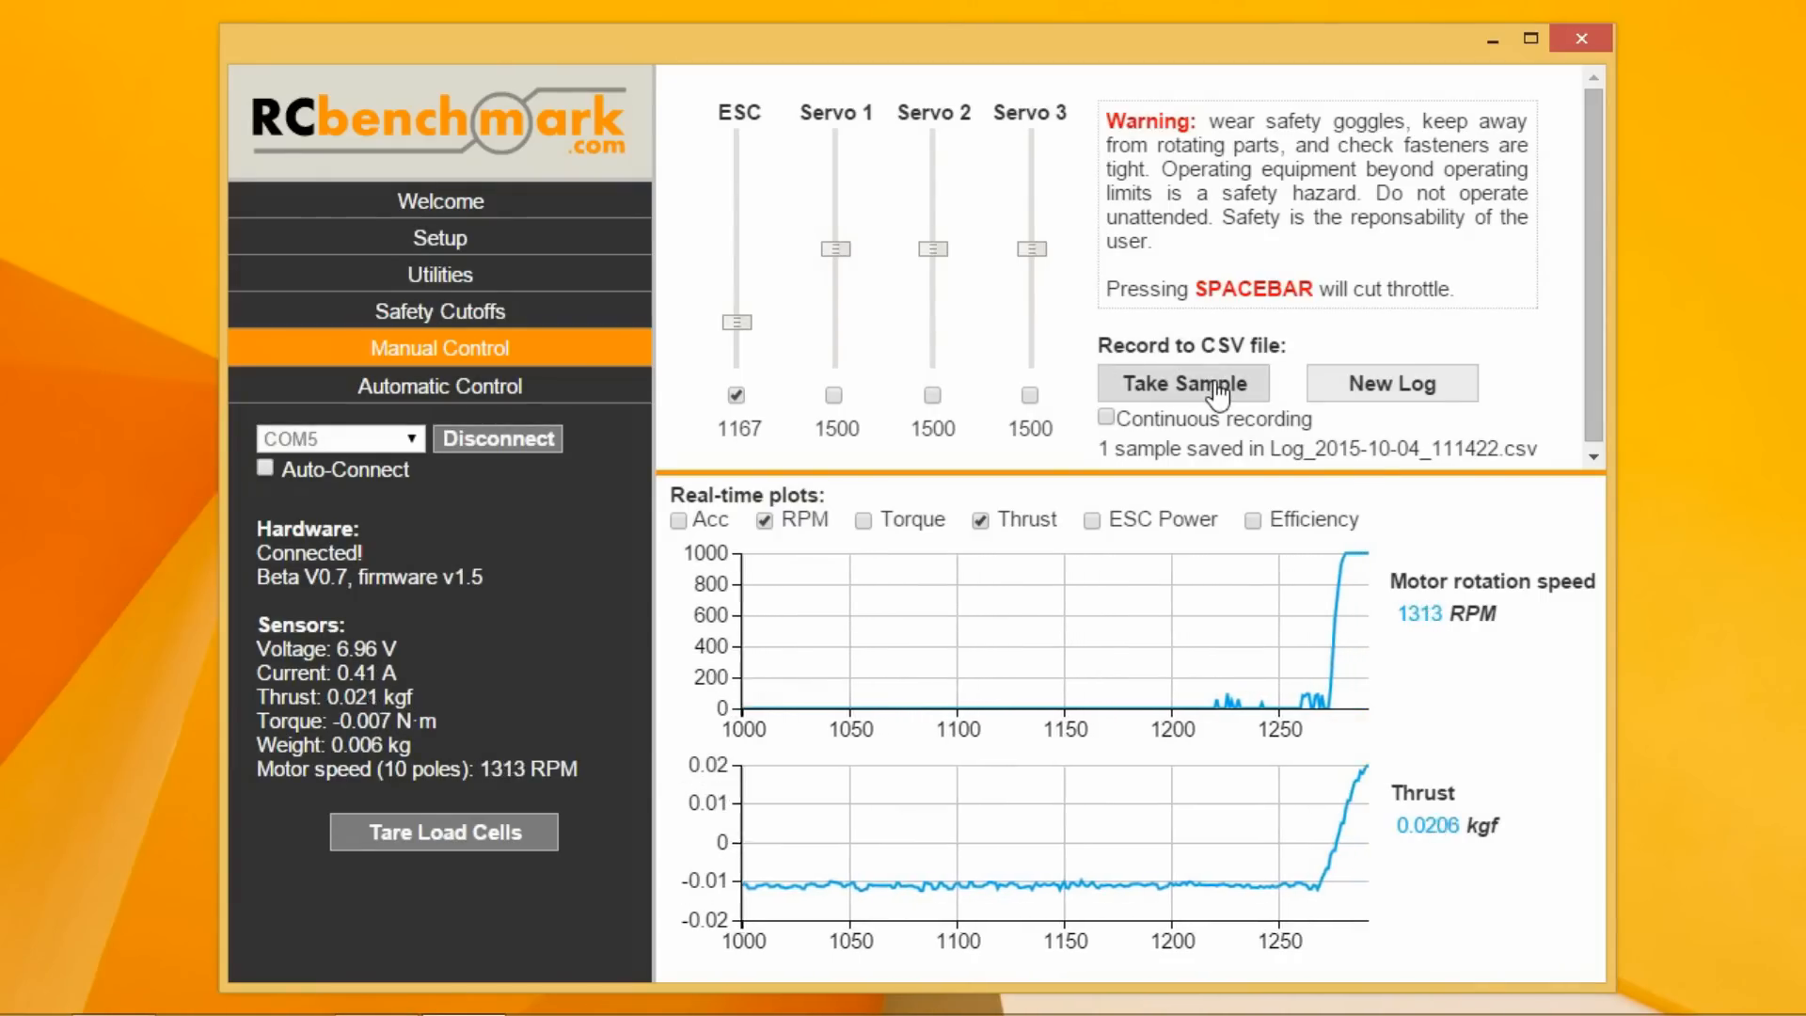
left_click(1181, 382)
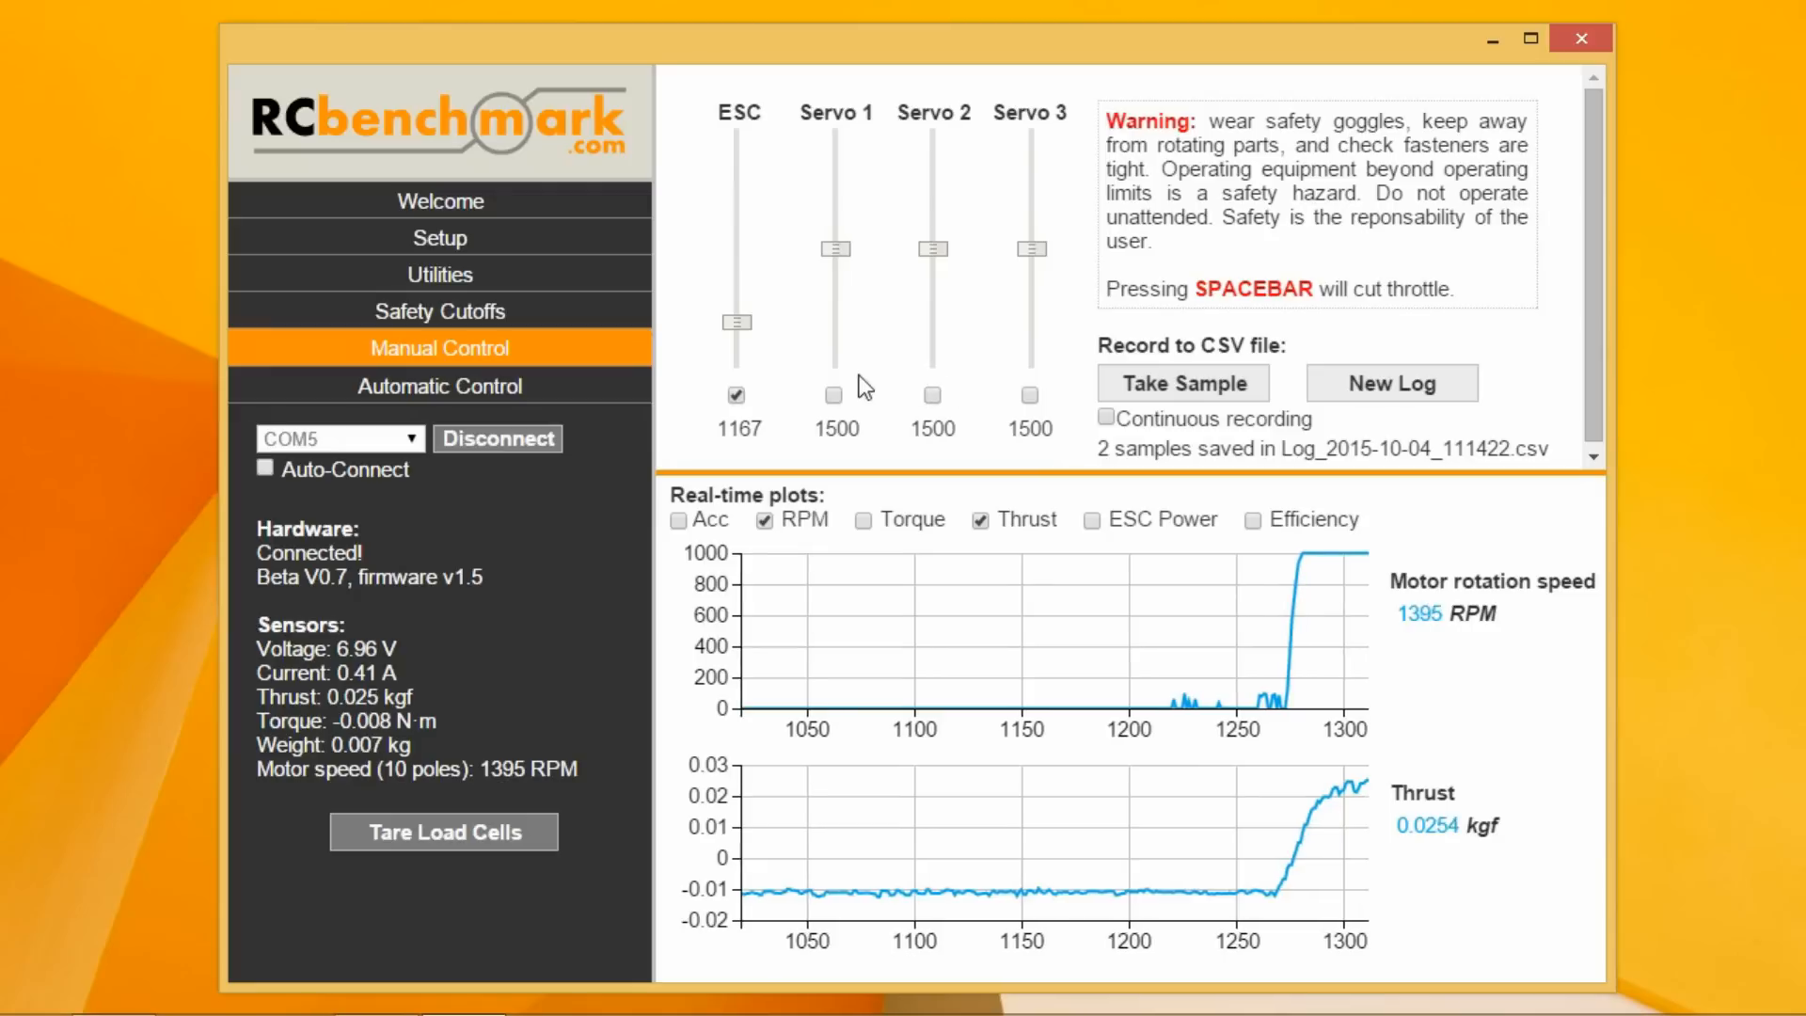
left_click_drag(737, 321, 737, 287)
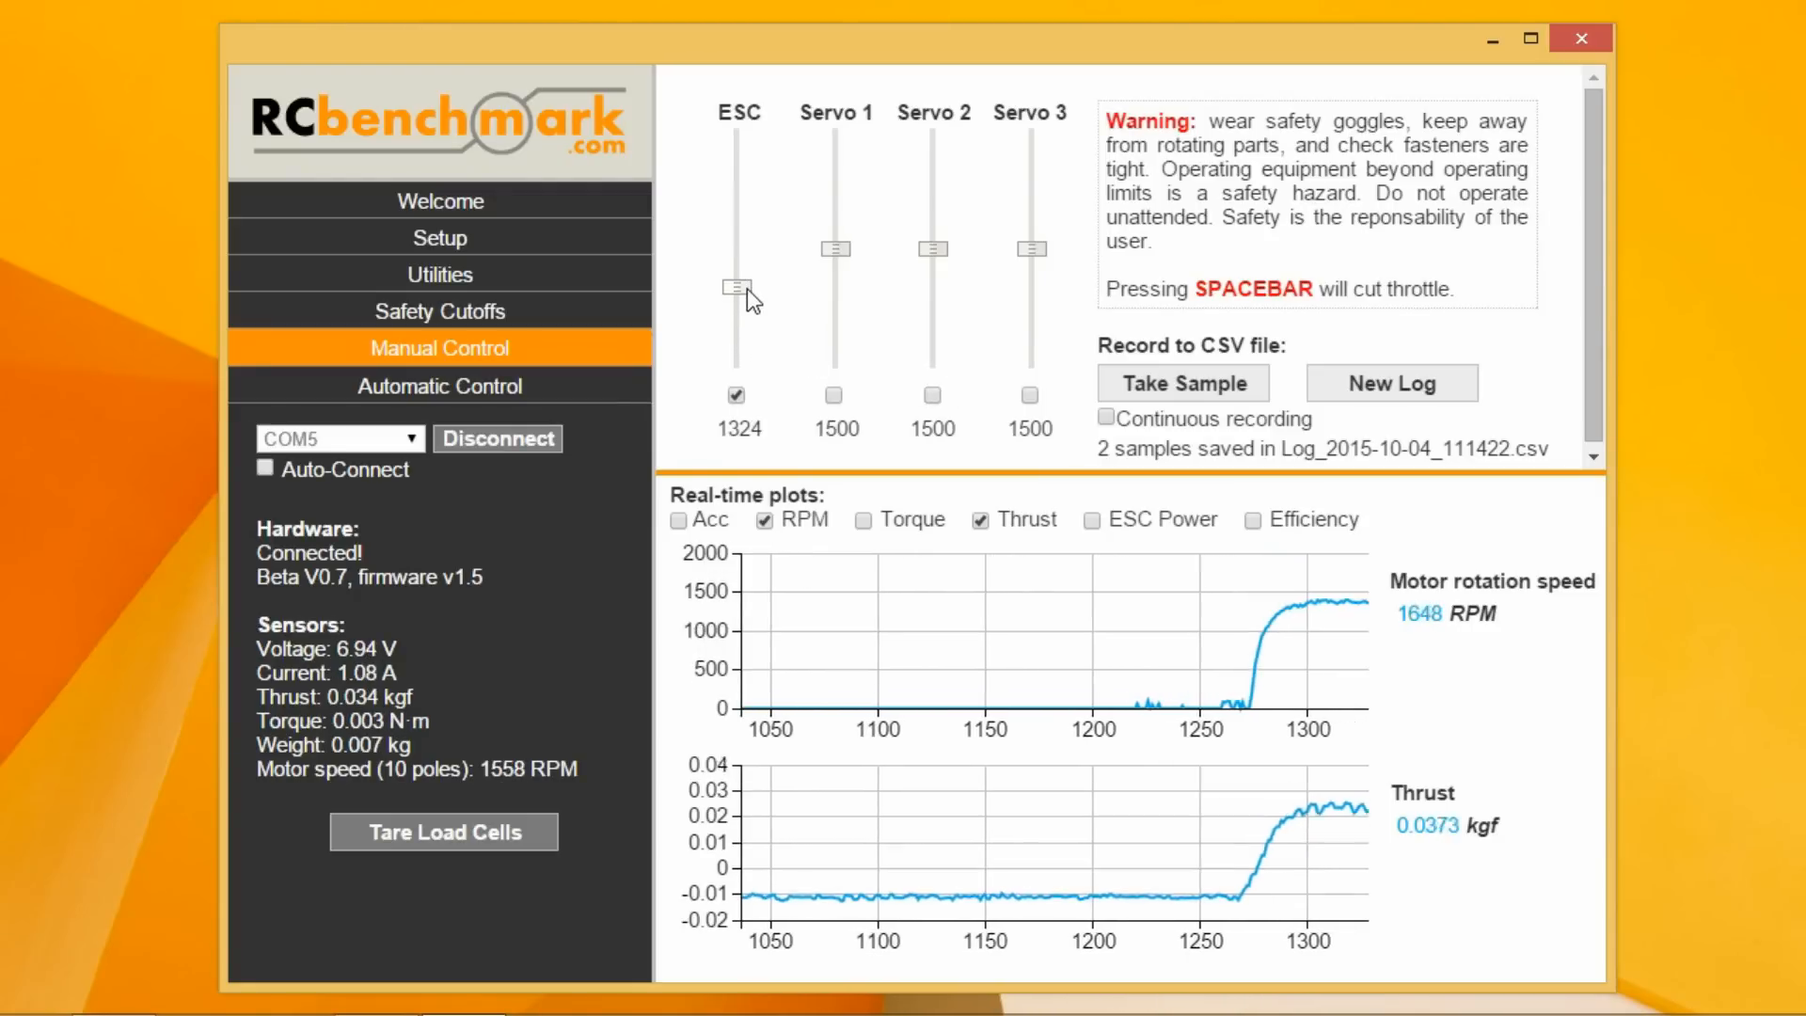
left_click_drag(736, 287, 736, 257)
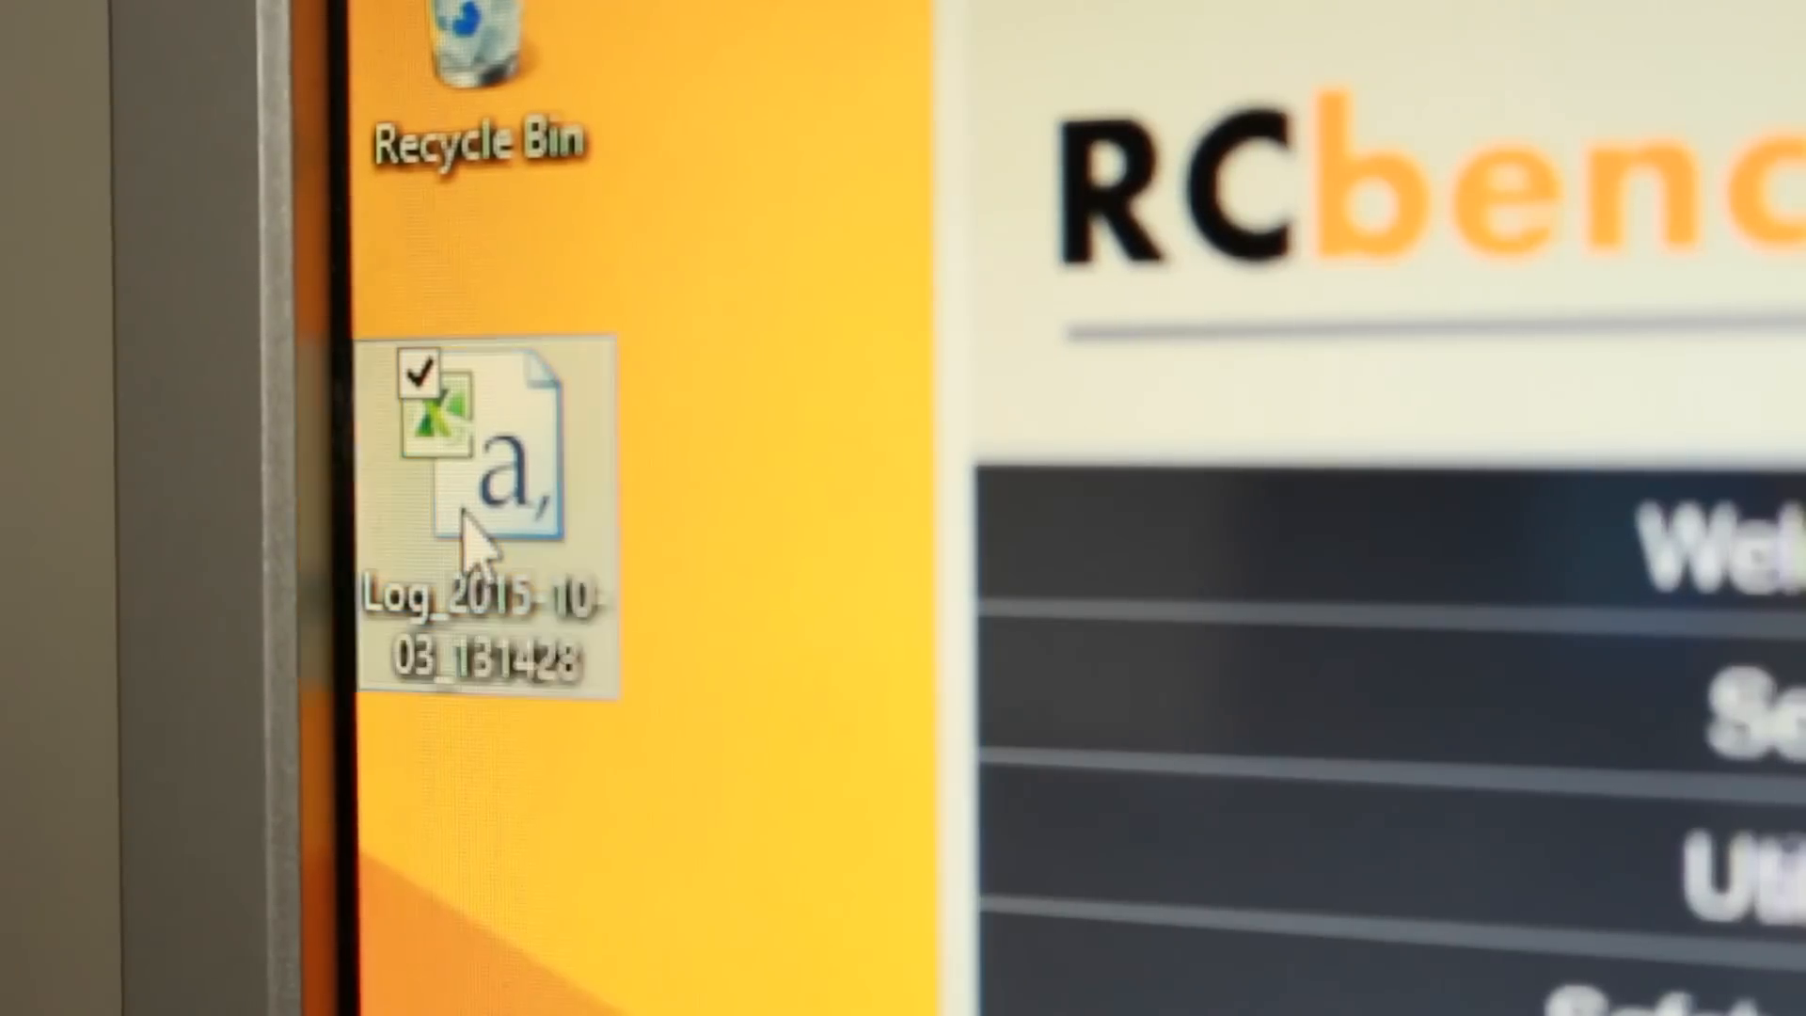
double_click(481, 472)
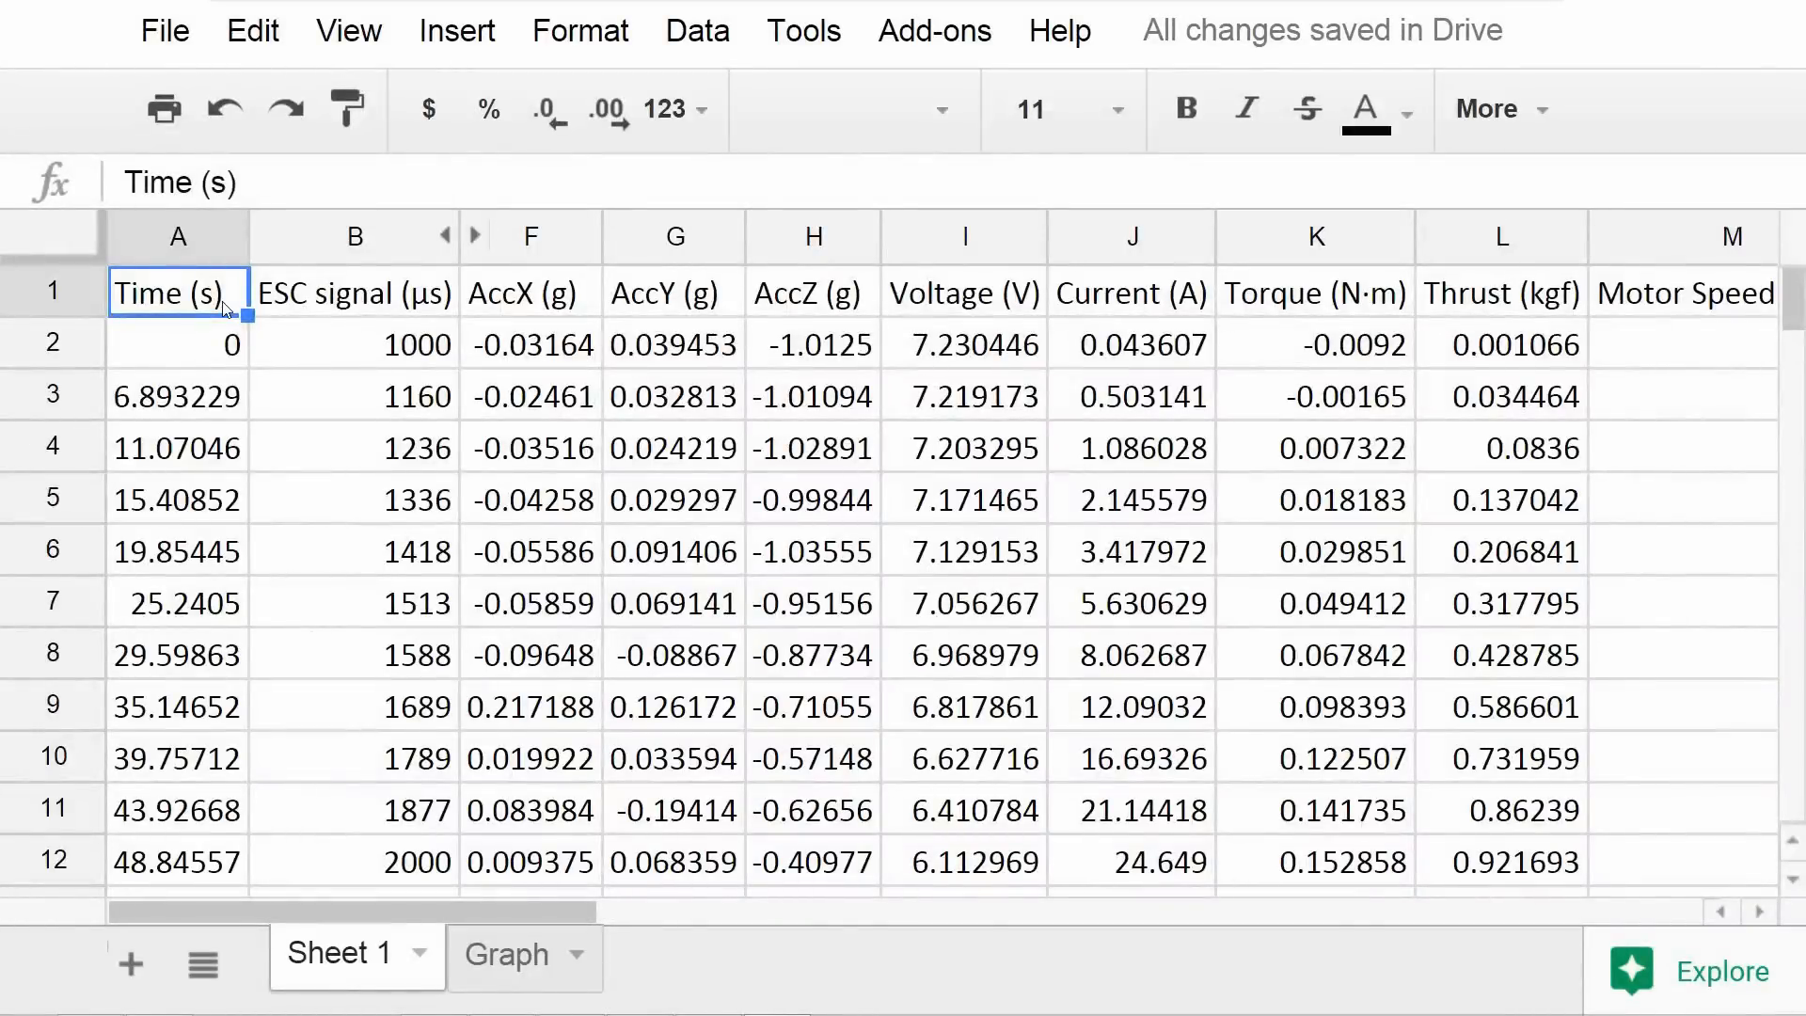
left_click(1130, 292)
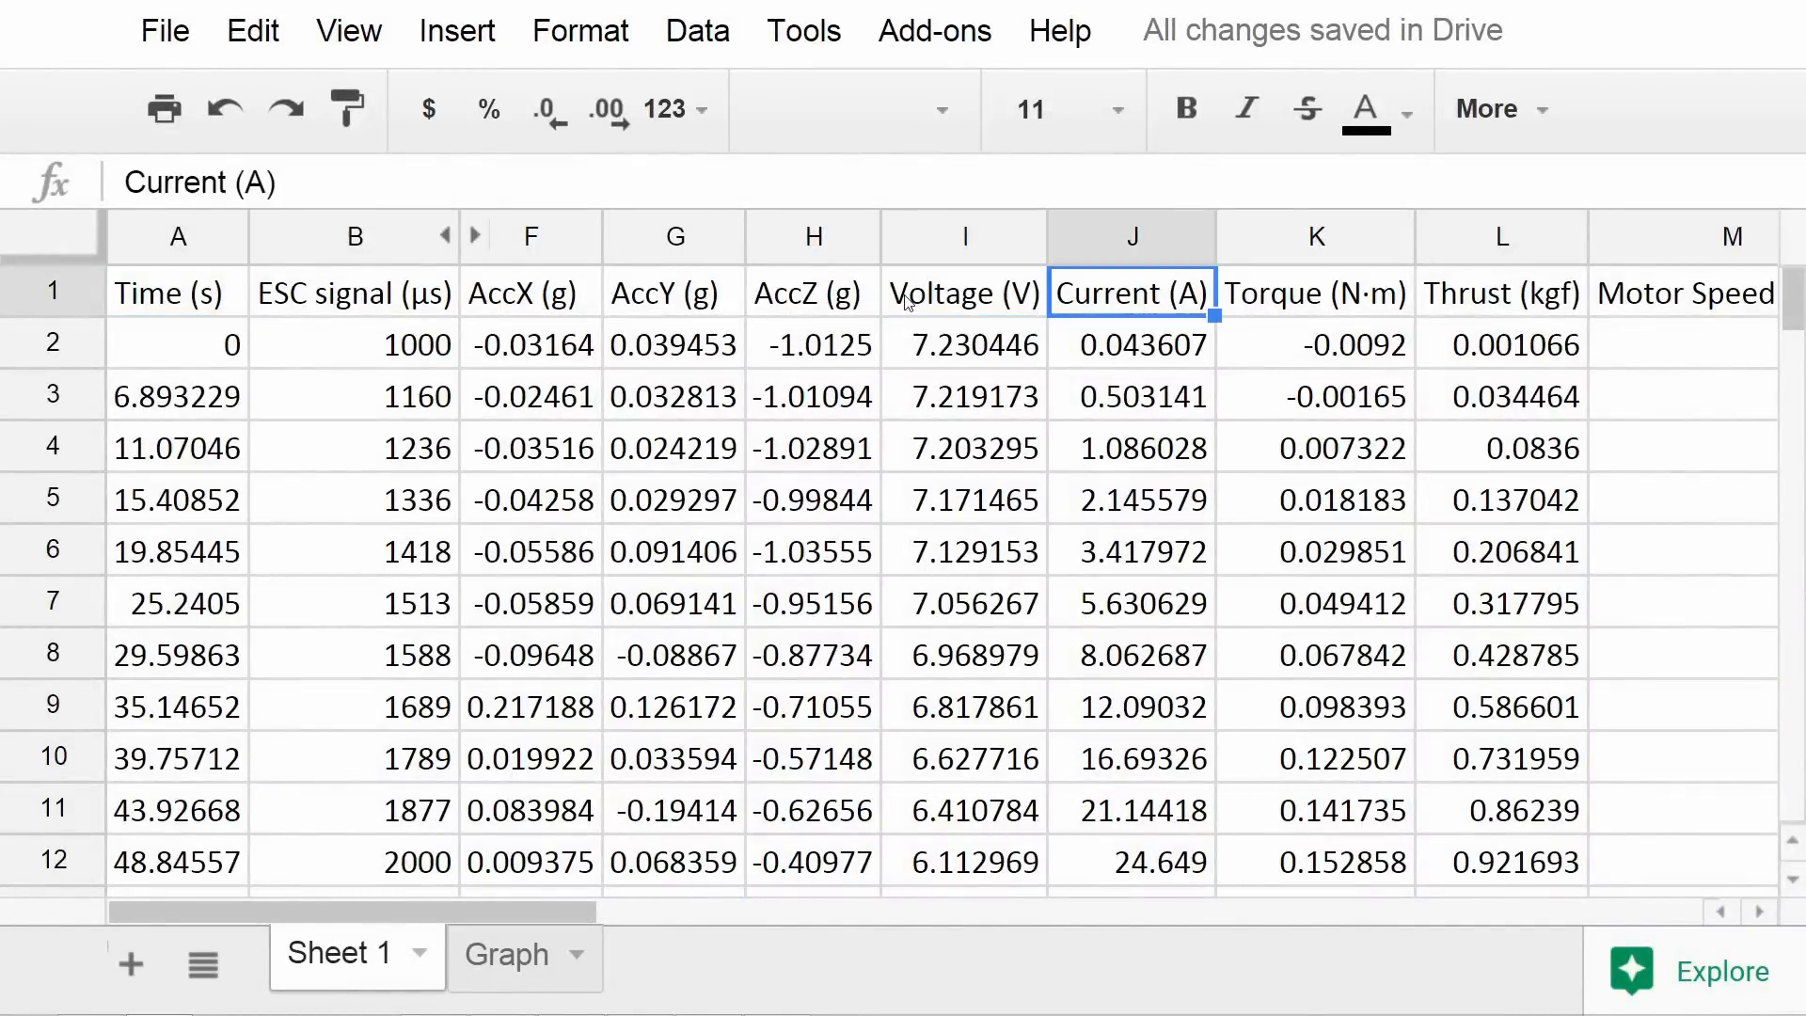
left_click(1499, 293)
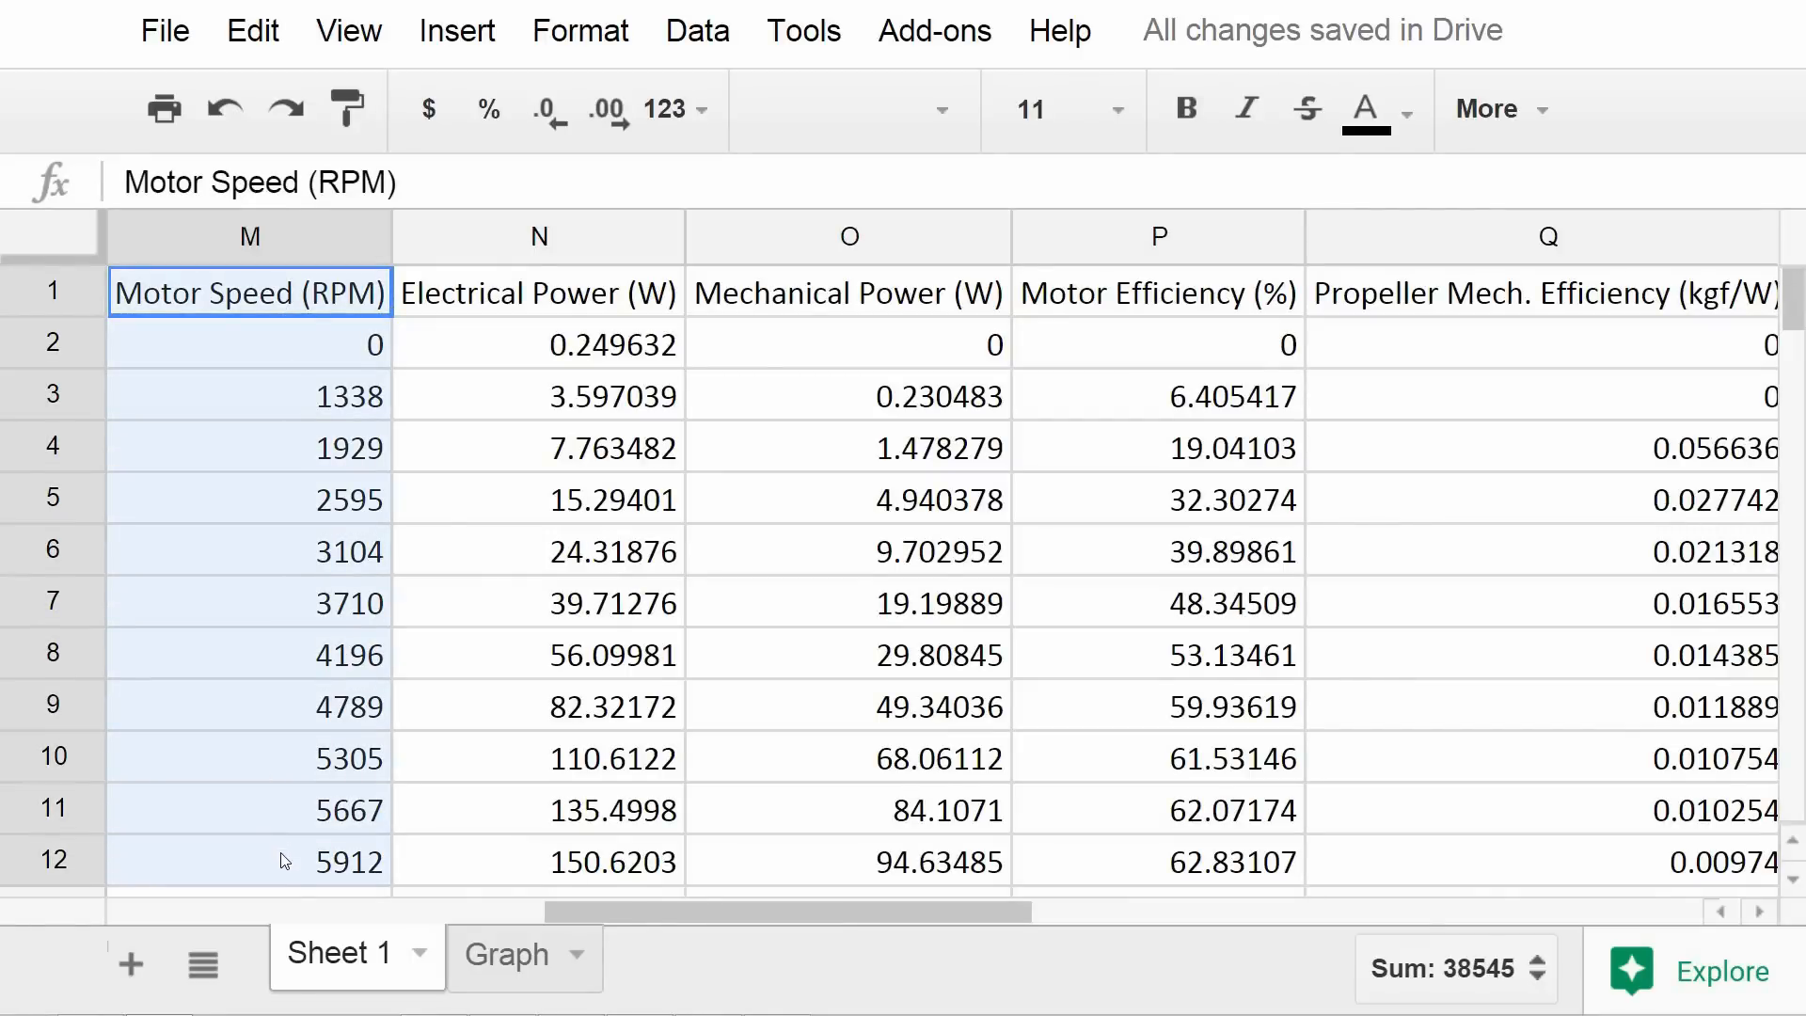
Step: Add the Propeller Mech. Efficiency column Q to the column M selection and open Insert
left_click(1544, 293)
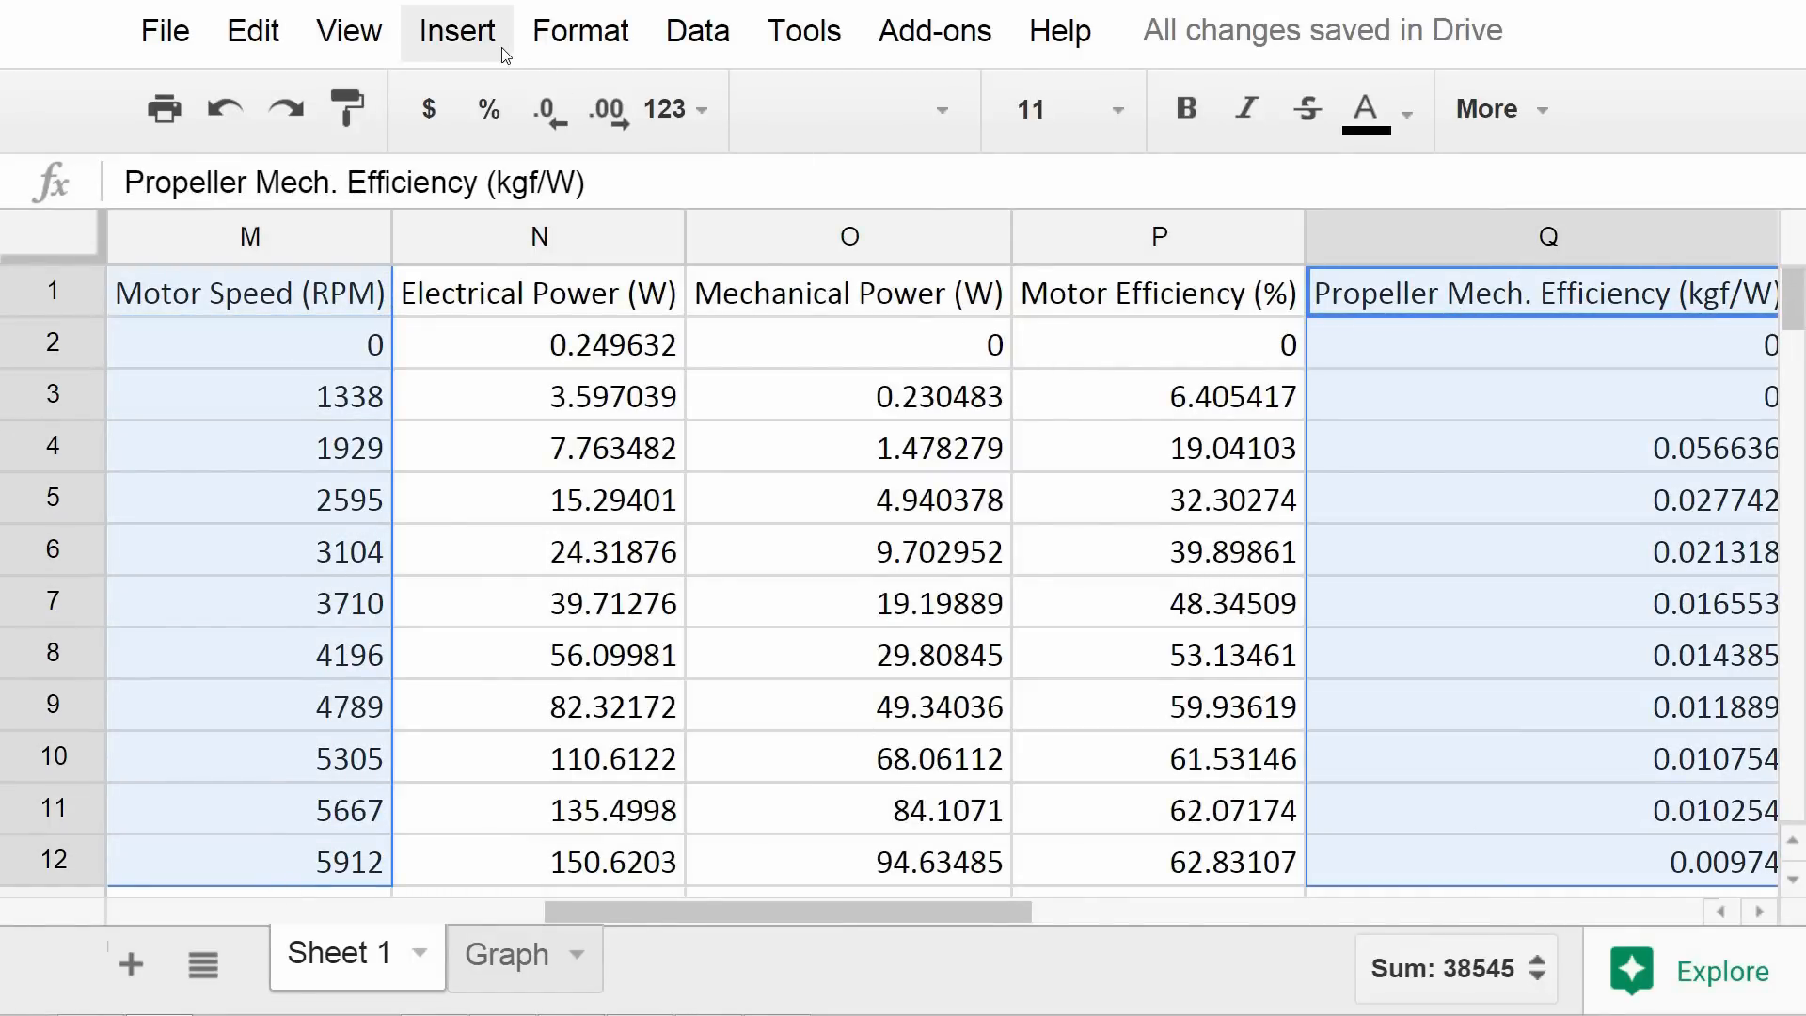
left_click(456, 31)
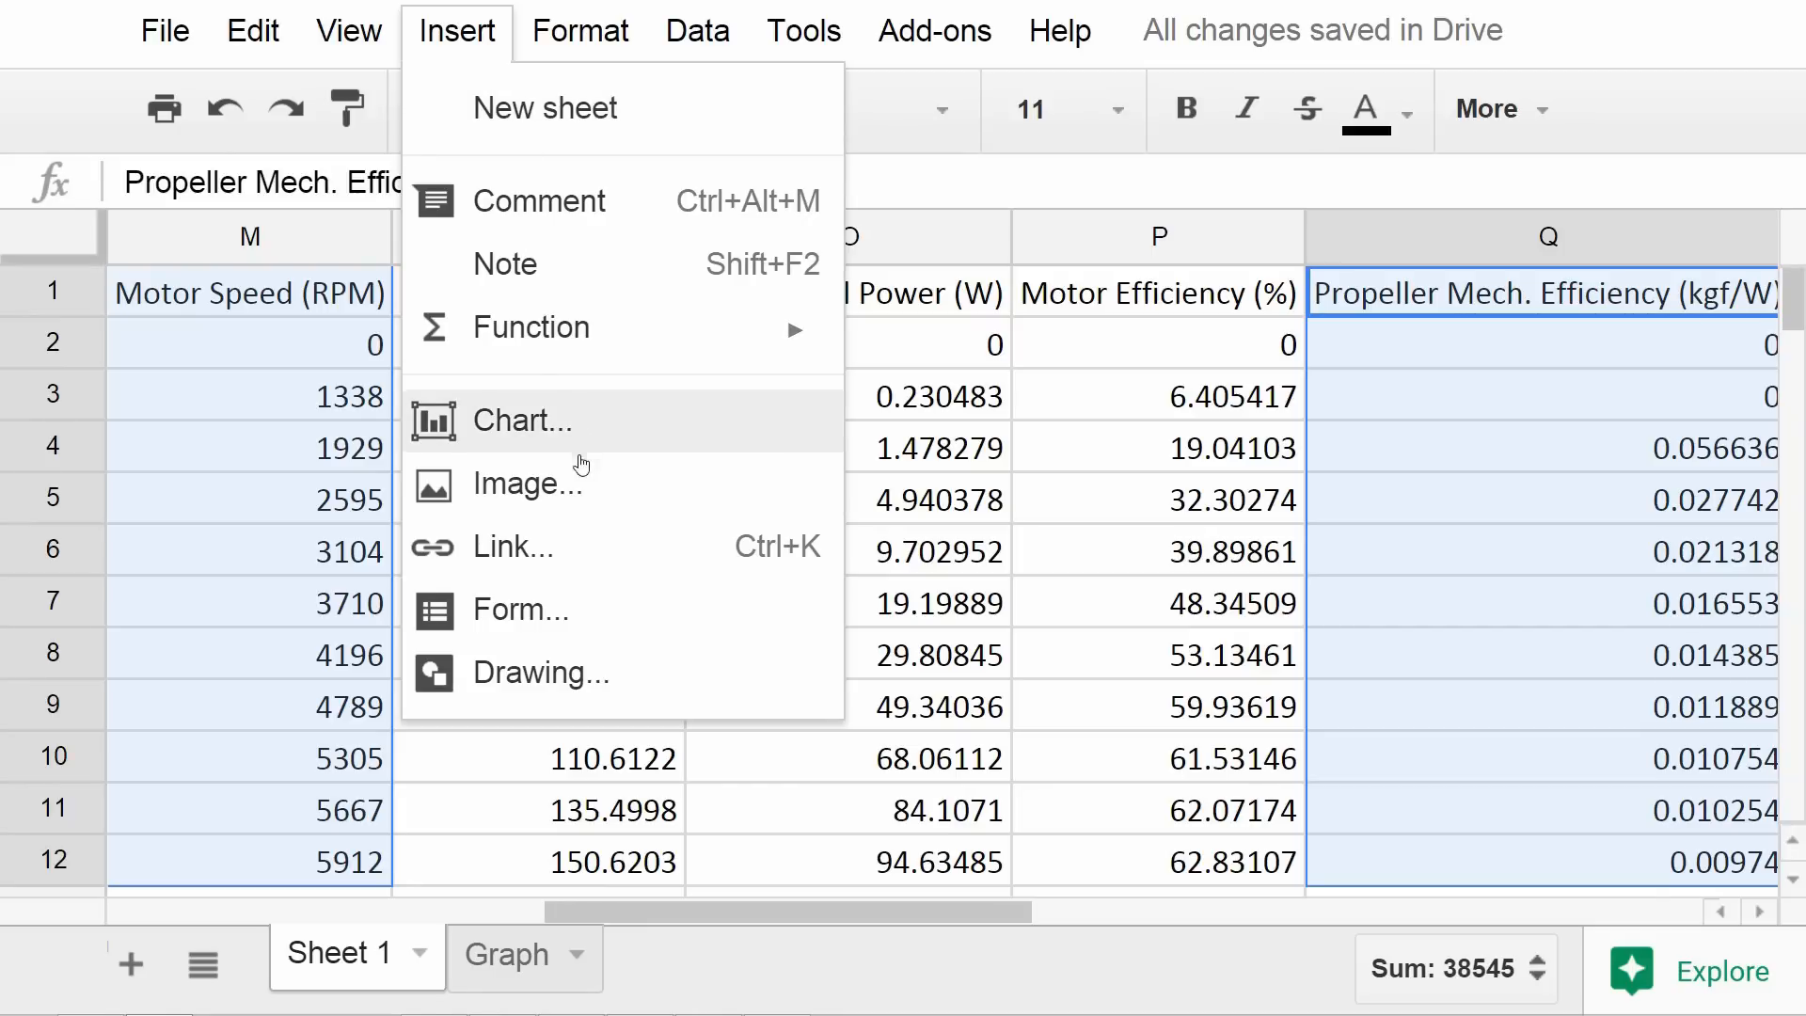